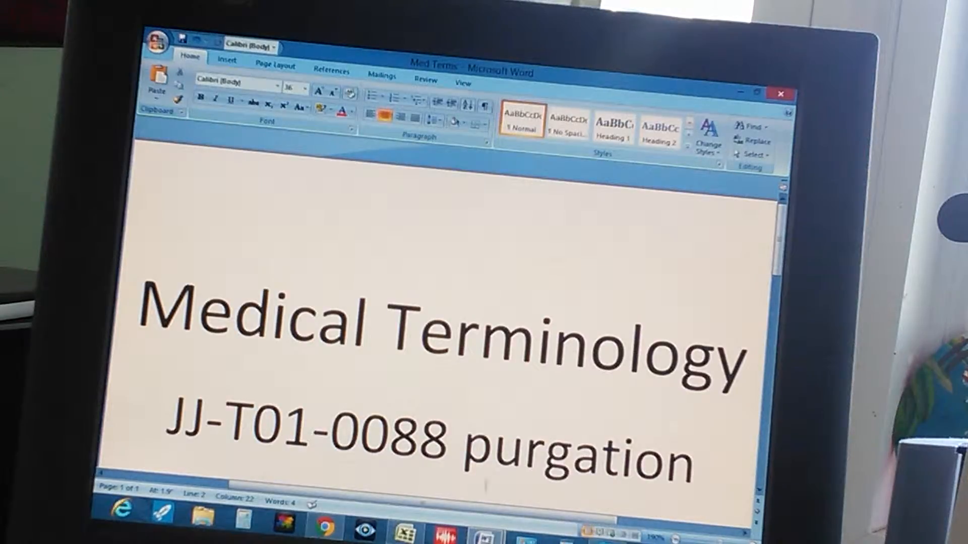
# Switch to the quiz workbook and enter purgation and purpura in column E.
pyautogui.click(404, 527)
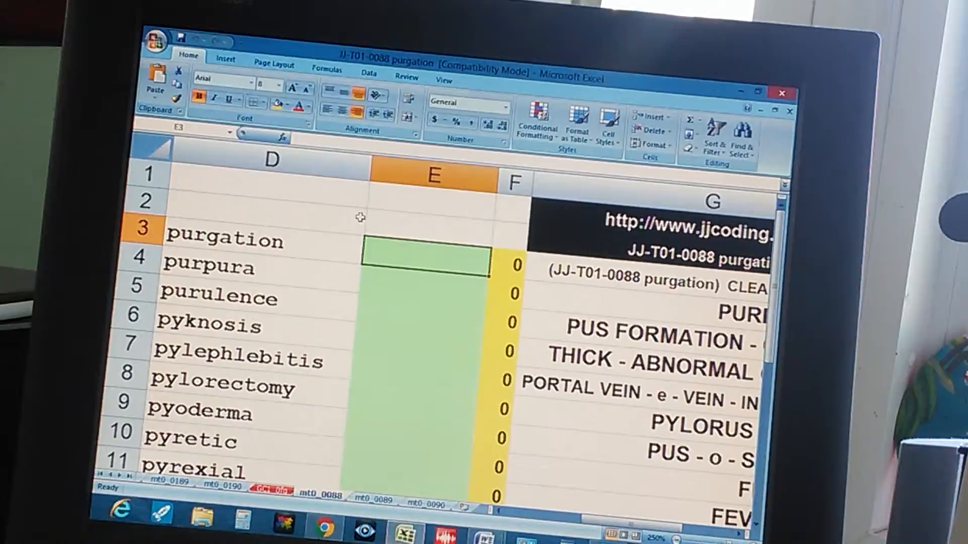
pyautogui.write('purgation')
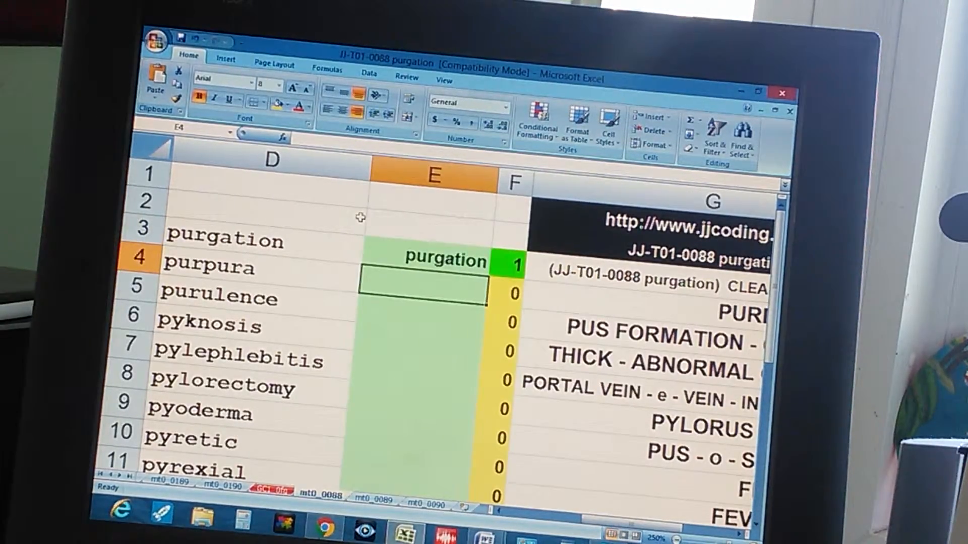
pyautogui.write('p')
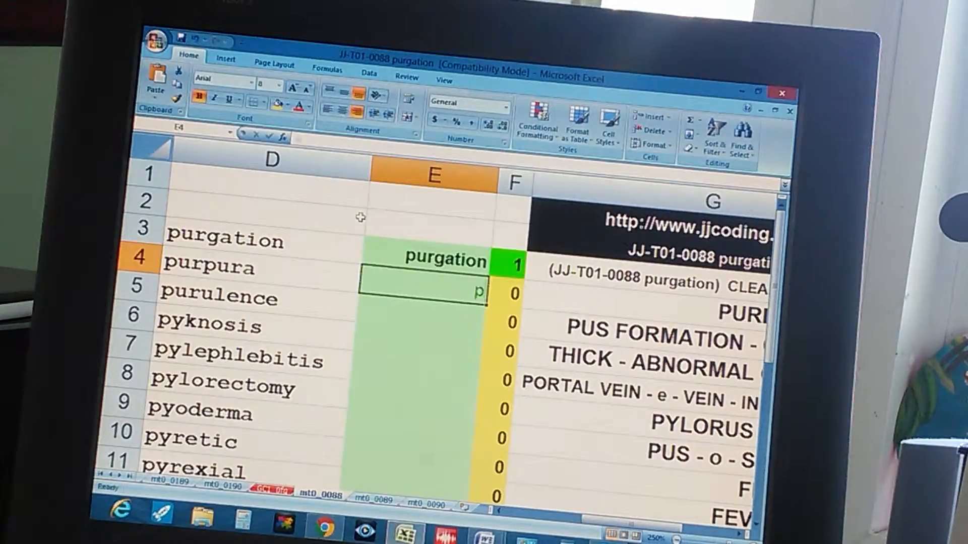
pyautogui.write('purpura')
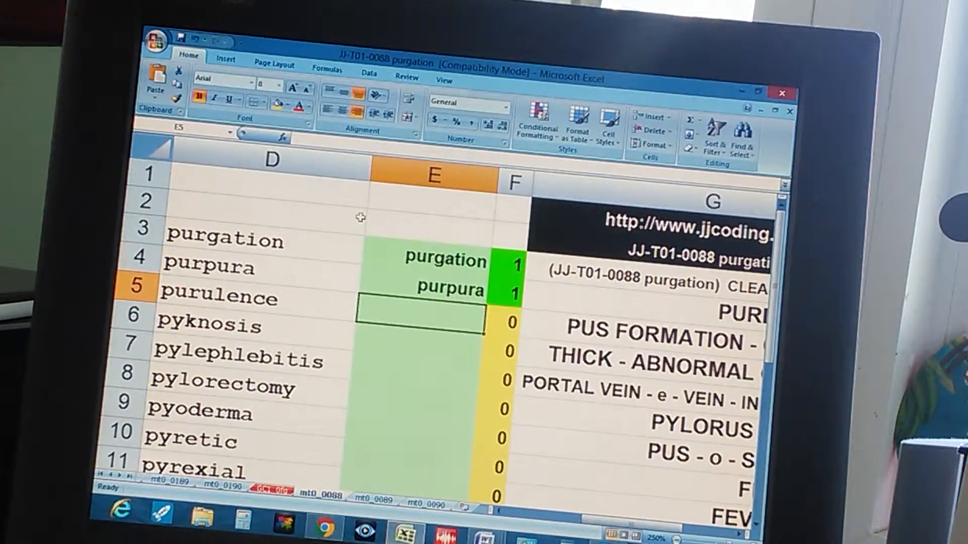
# Enter purulence, pyknosis and pylephlebitis in E6:E8, accepting AutoComplete.
pyautogui.write('purulence')
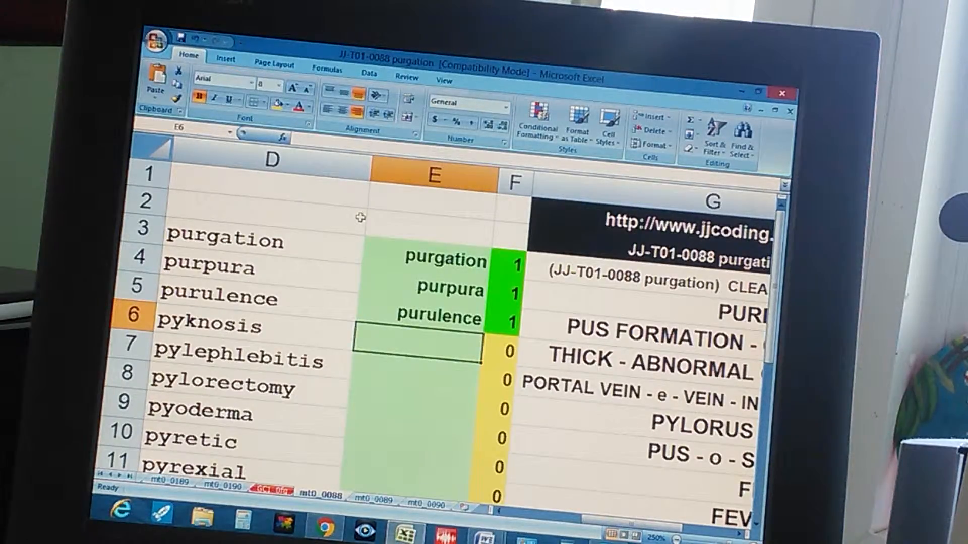
pyautogui.write('pyknoisis')
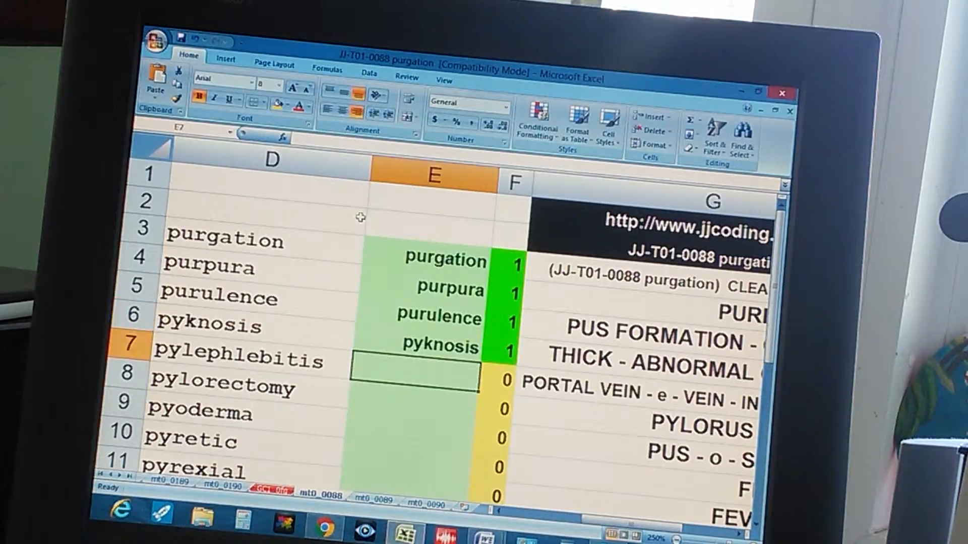
pyautogui.write('pyleph')
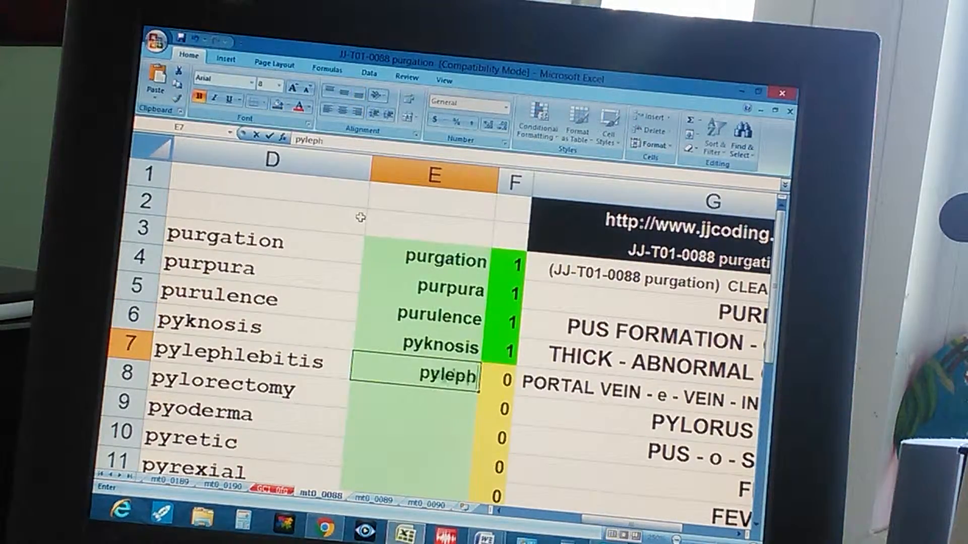
pyautogui.press('enter')
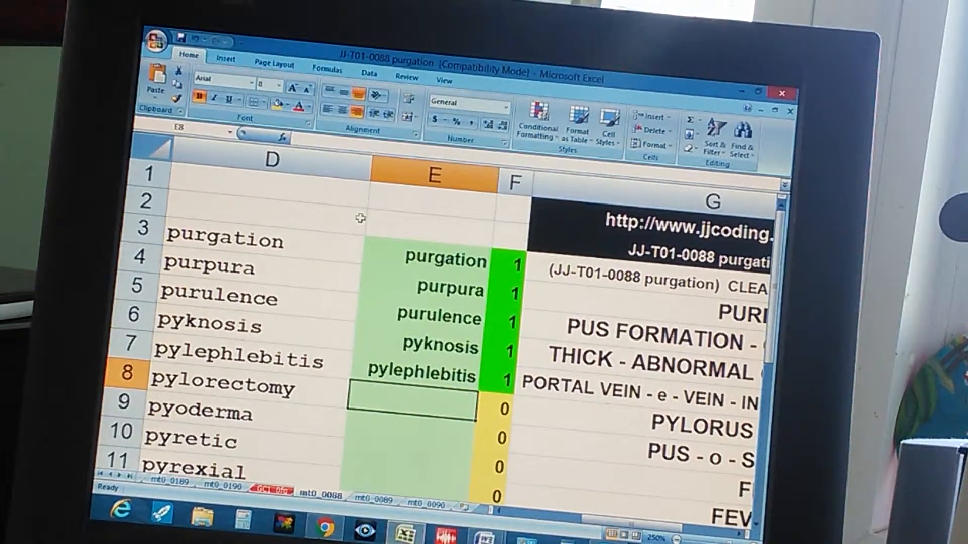
# Enter pylorectomy, pyoderma, pyretic and pyrexial into E9:E12.
pyautogui.write('pylorectomy')
pyautogui.click(411, 408)
pyautogui.write('pyoderma')
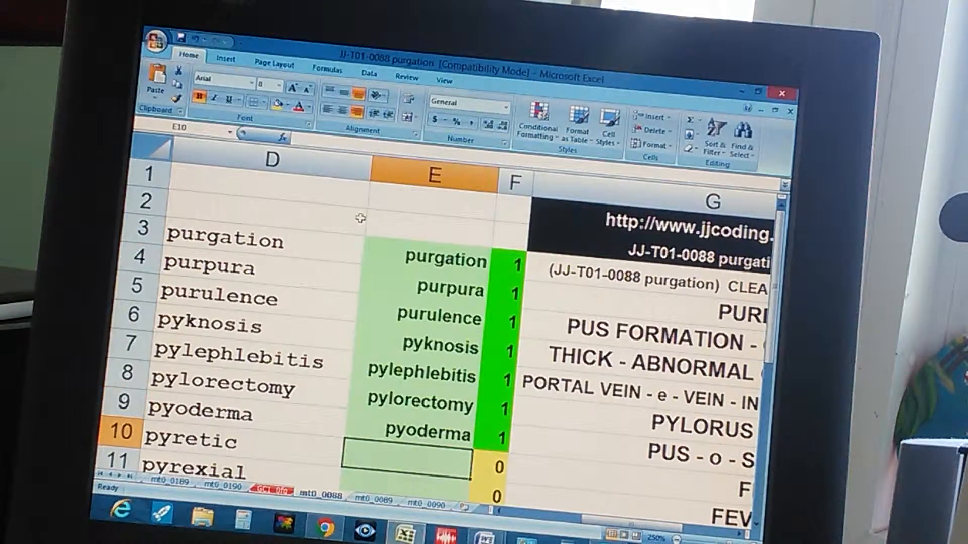
pyautogui.write('pyretic')
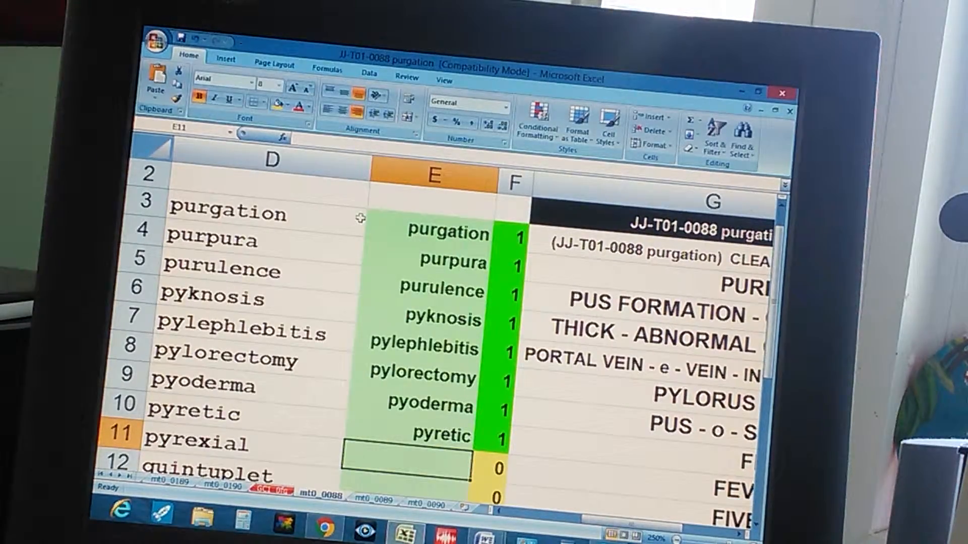
pyautogui.write('pyrexial')
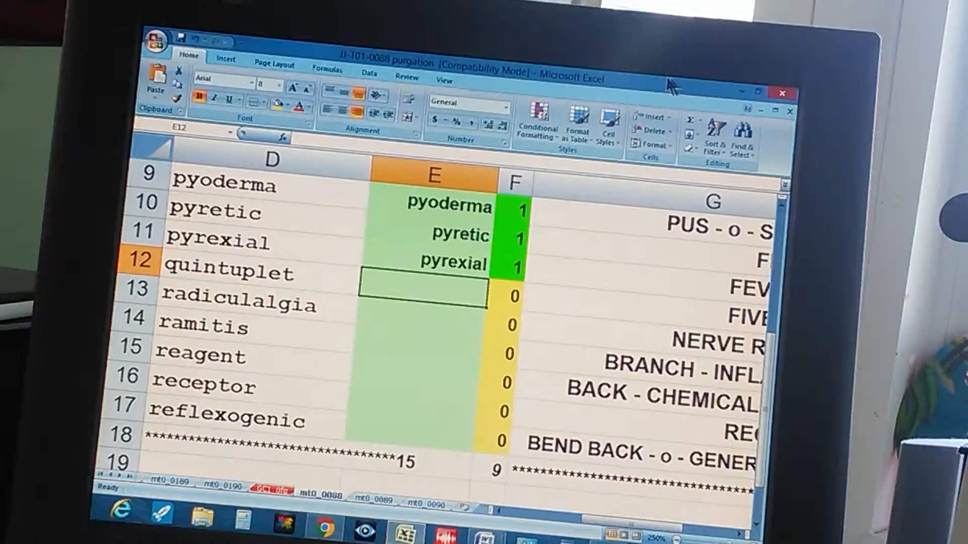
# Enter quintuplet, radiculalgia, ramitis, reagent and receptor into E13:E17, each scored 1.
pyautogui.write('quin')
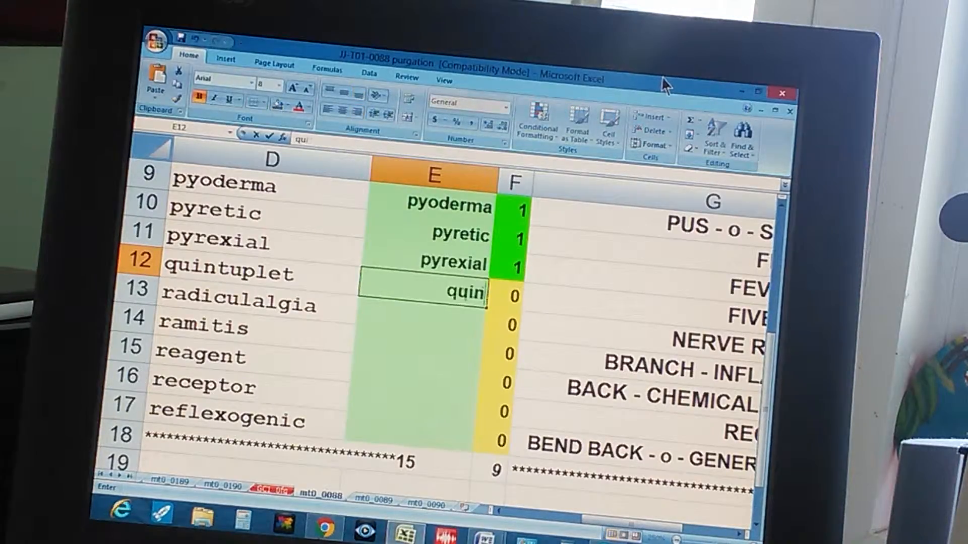
pyautogui.press('enter')
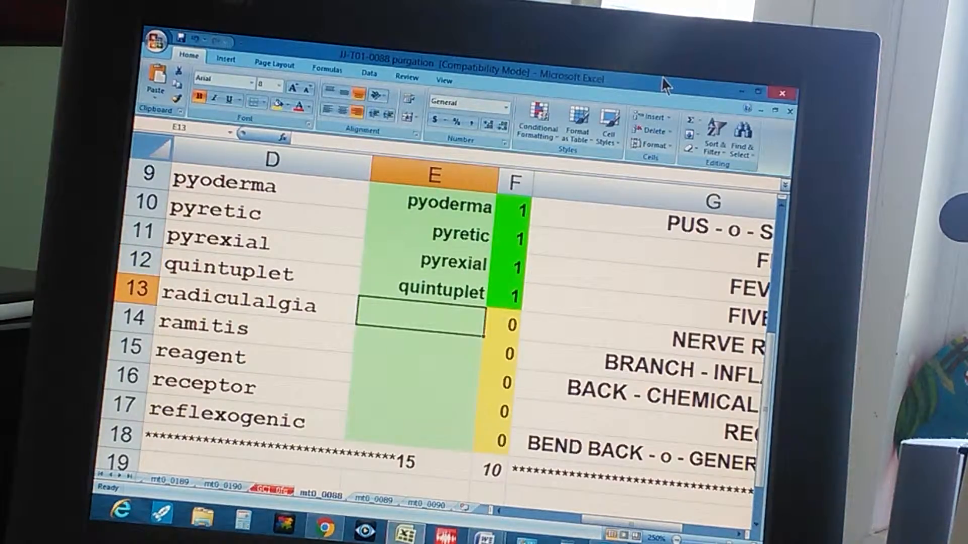
pyautogui.write('radiculalgia')
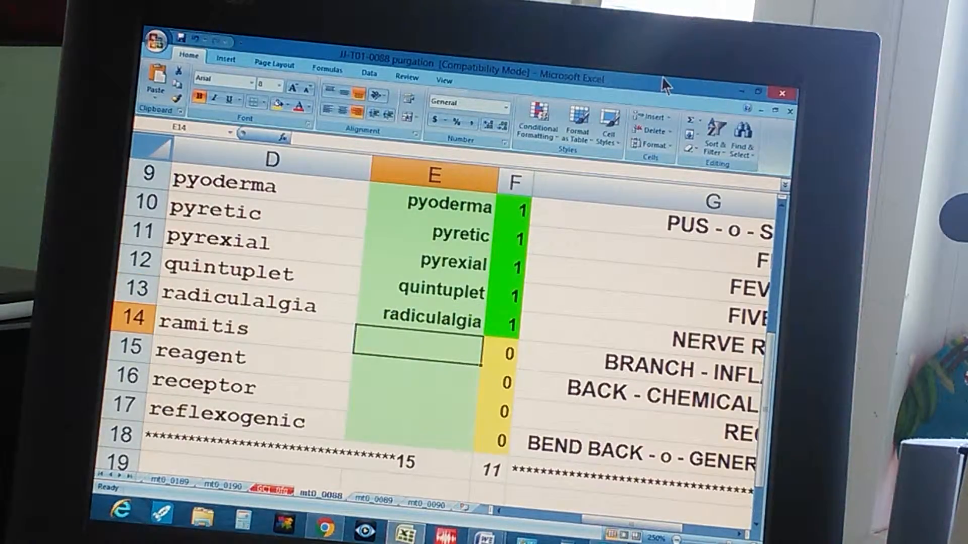
pyautogui.write('ramitis')
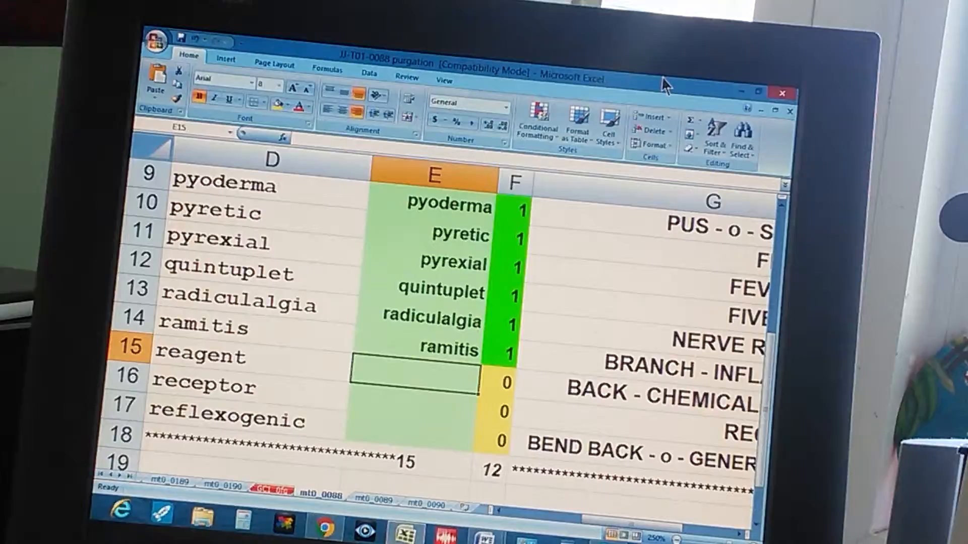
pyautogui.write('reagent')
pyautogui.click(413, 407)
pyautogui.write('recepto')
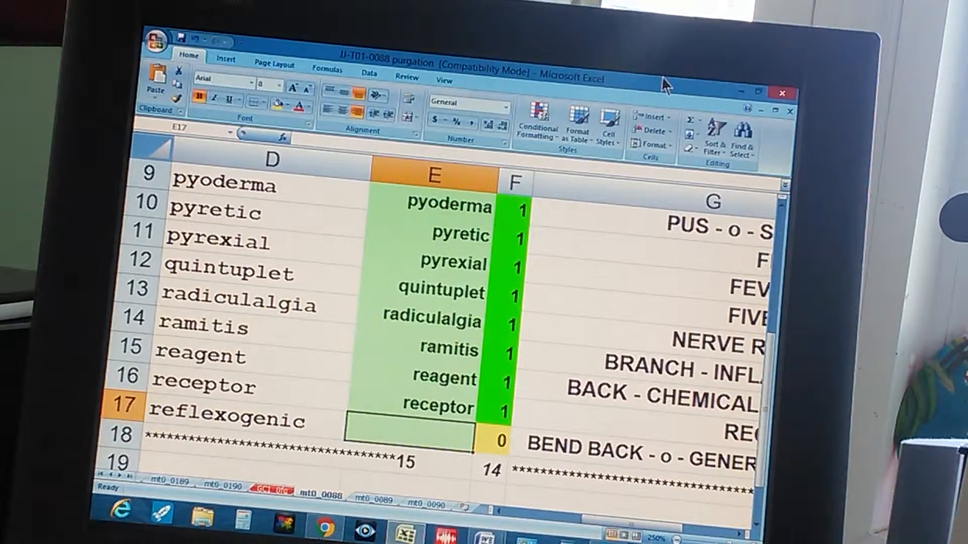
pyautogui.write('reflexog')
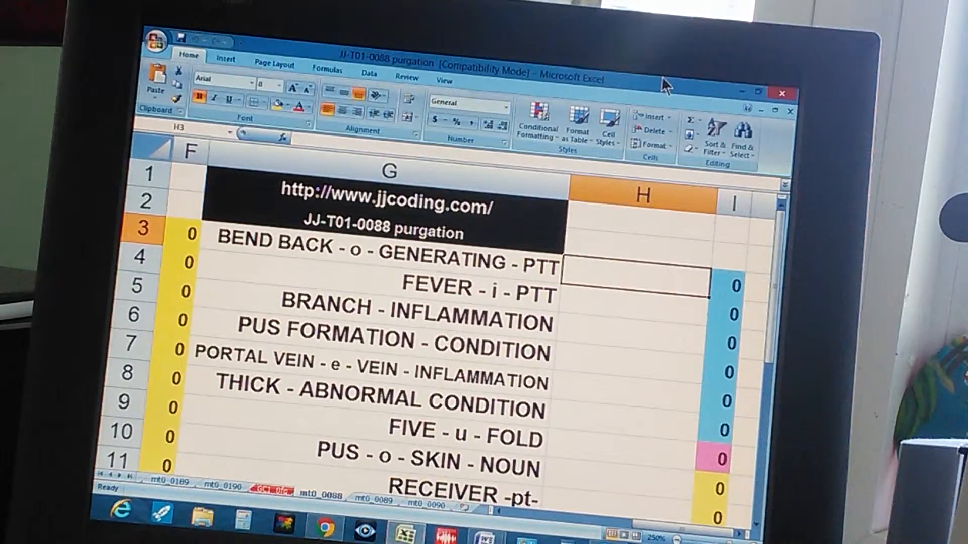
# Answer reflex-o-gen-ic, pyrex-i-al, ram-itis and purul-ence in the column H definitions.
pyautogui.write('reflex-o-gen-ic')
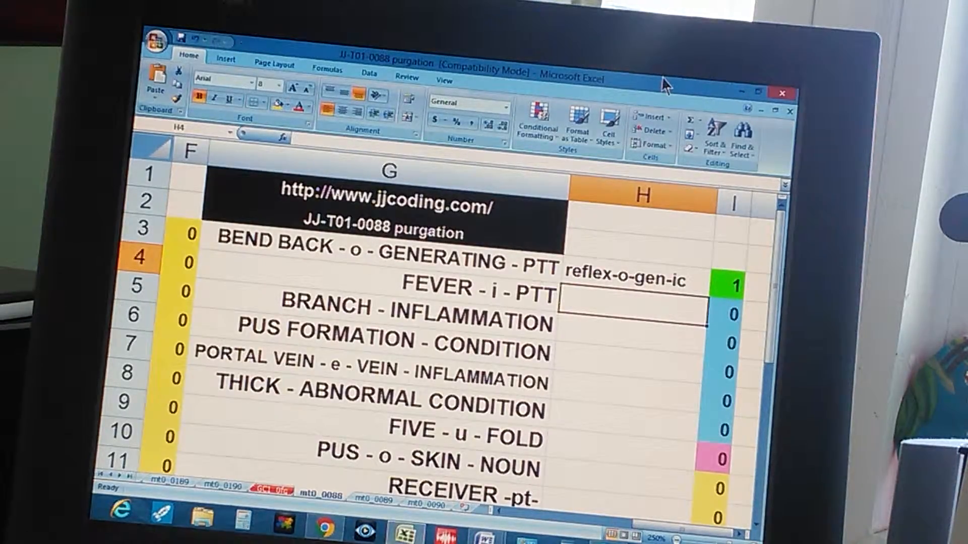
pyautogui.write('pyrex-i-al')
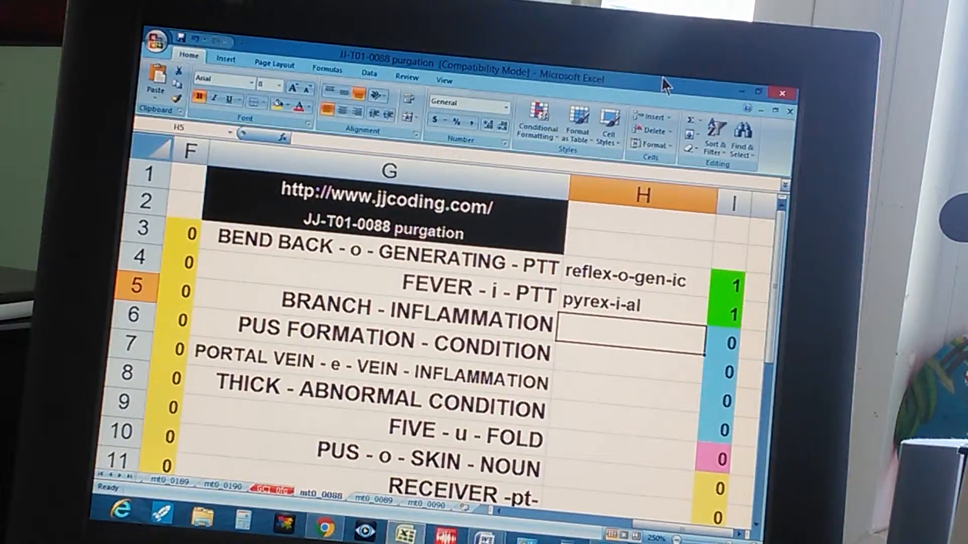
pyautogui.write('ram-iti')
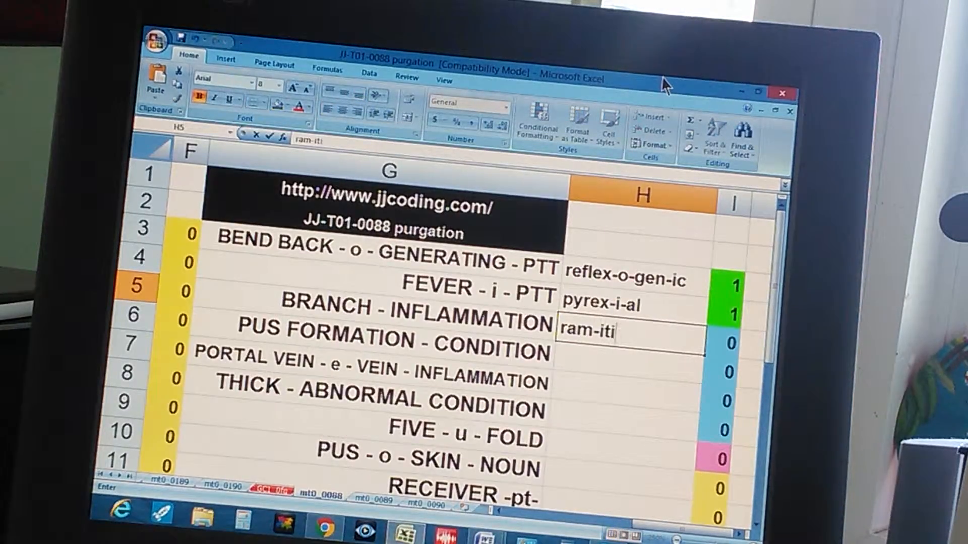
pyautogui.press('enter')
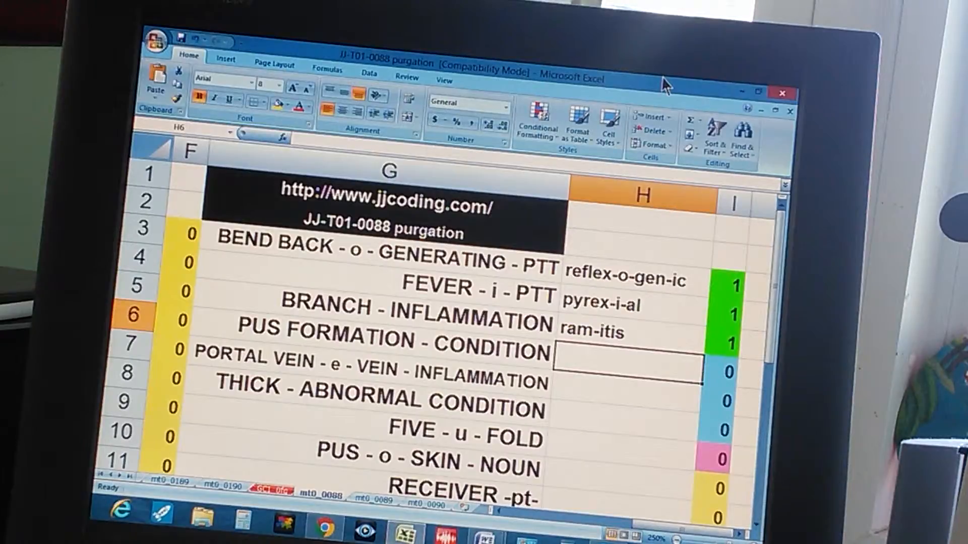
pyautogui.write('pykn-osi')
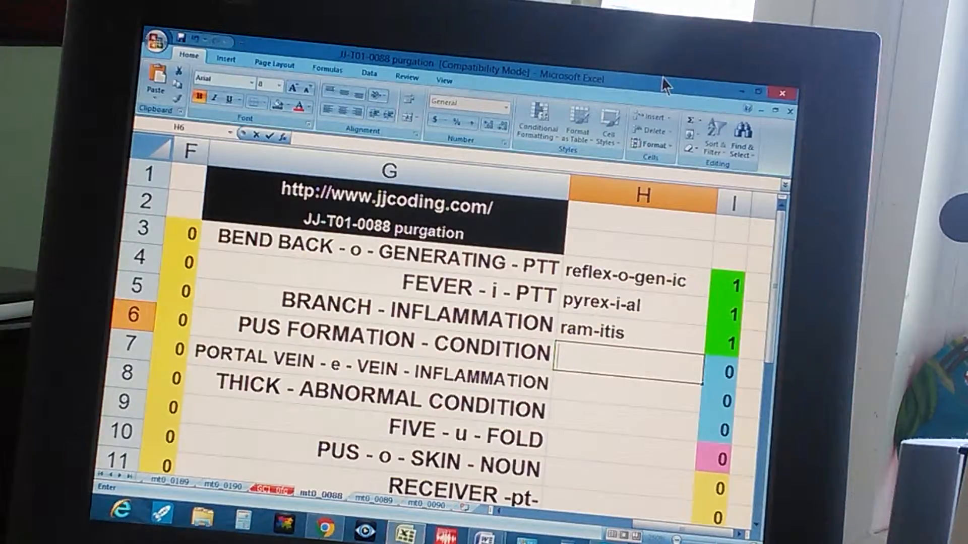
pyautogui.write('purul-ence')
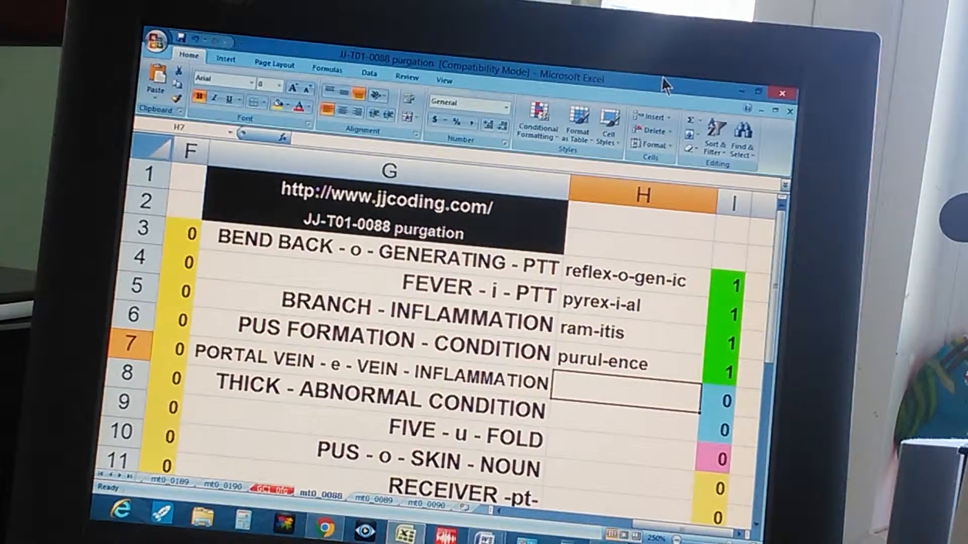
# Enter pyl-e-phleb-itis, pykn-osis, quint-u-plet and py-o-derm-a down column H.
pyautogui.write('pyl-e-phleb-itis')
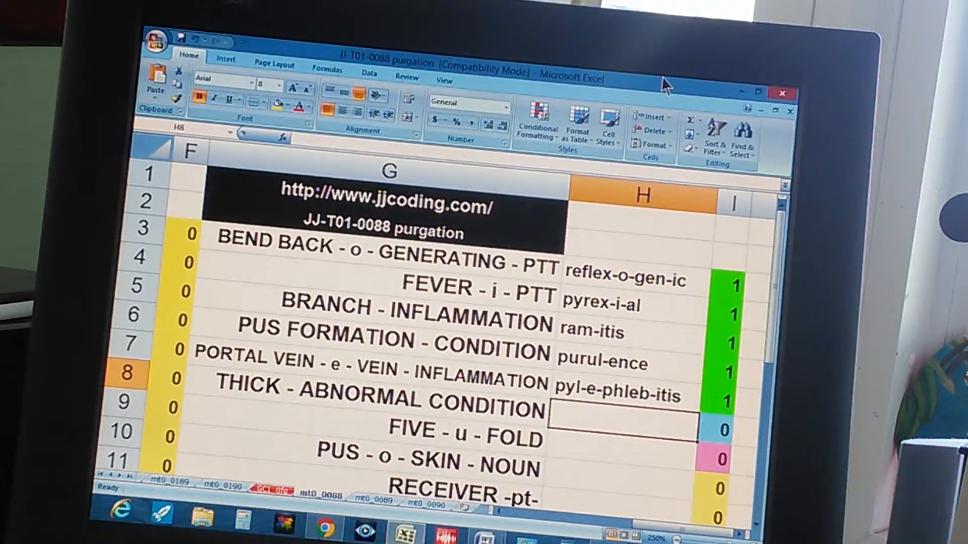
pyautogui.write('pykn')
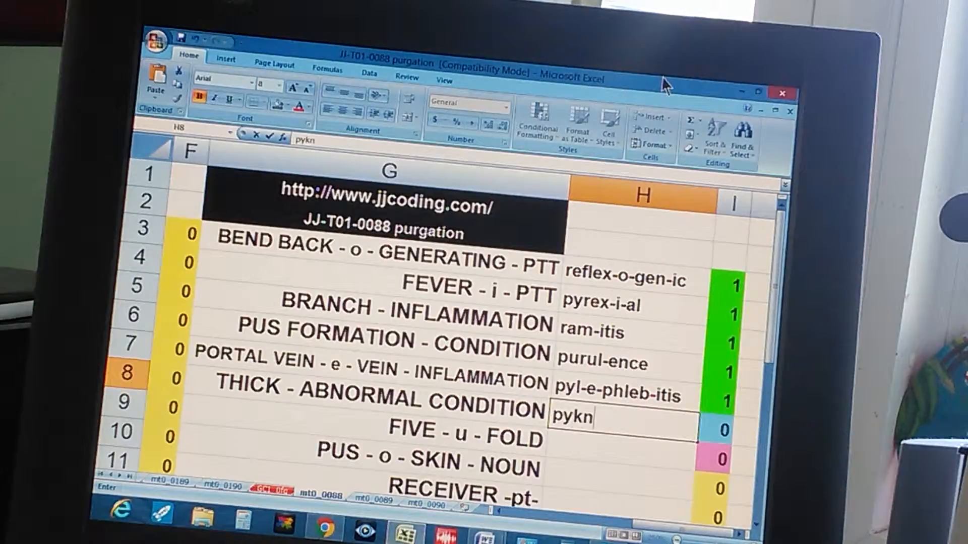
pyautogui.write('-osis')
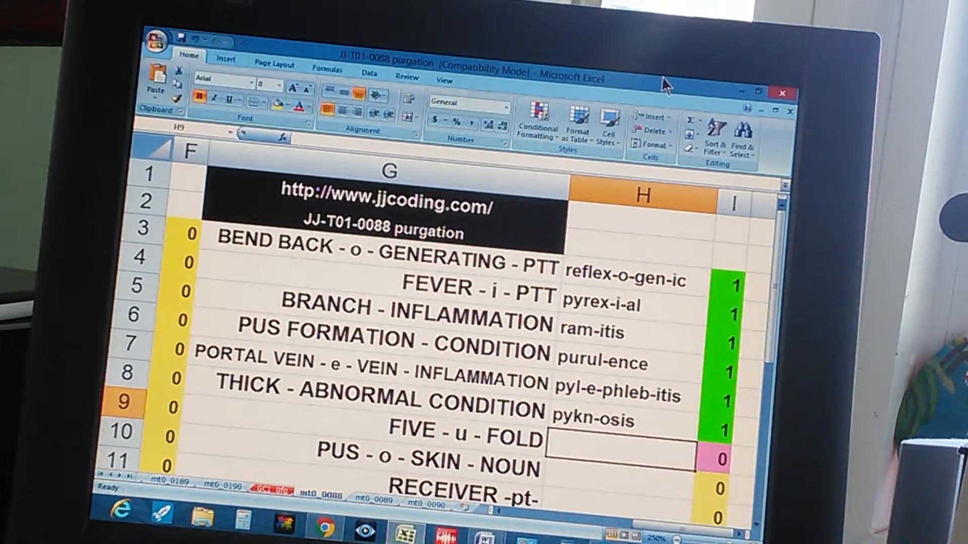
pyautogui.write('quint-u-p')
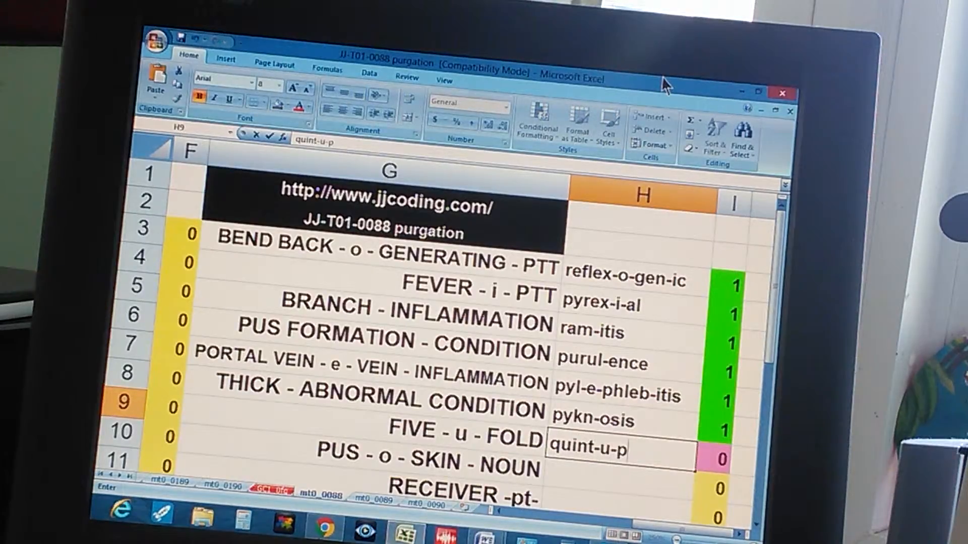
pyautogui.write('let')
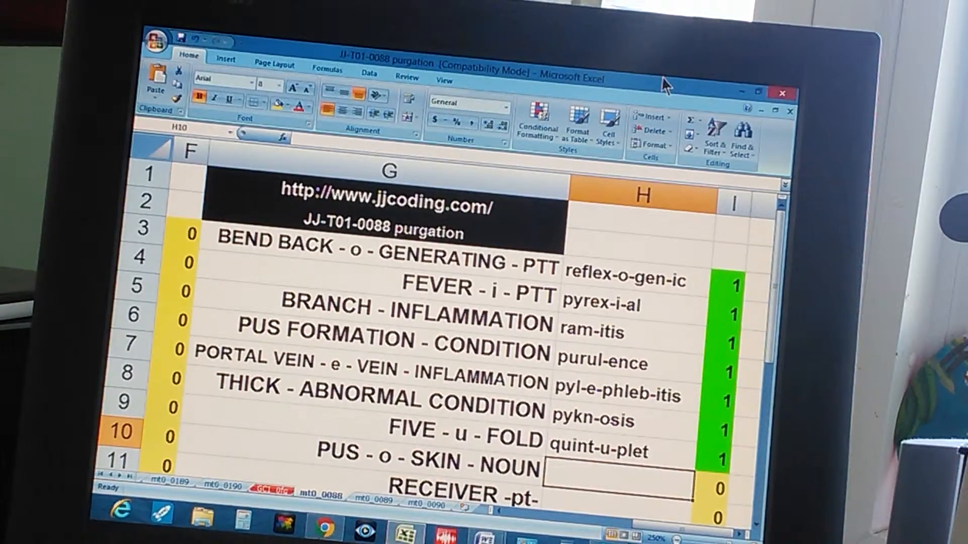
pyautogui.write('py-o-derm-a')
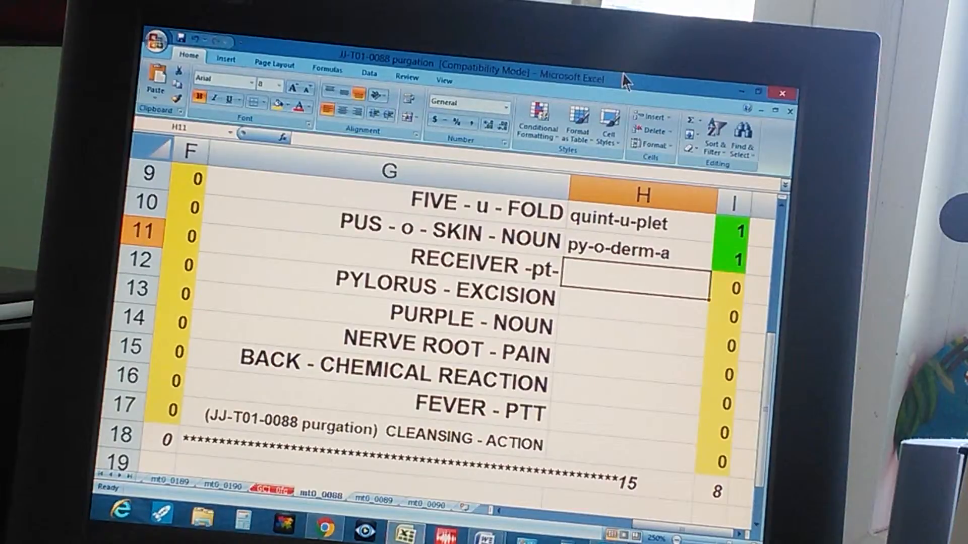
# Answer receptor, pylor-ectomy, purpur-a and radicul-algia in column H.
pyautogui.write('r')
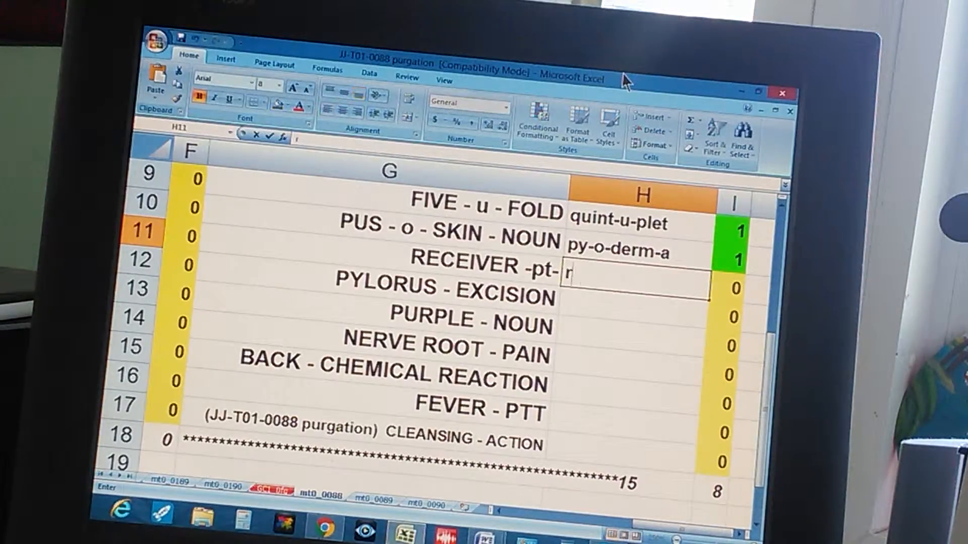
pyautogui.write('eceptor')
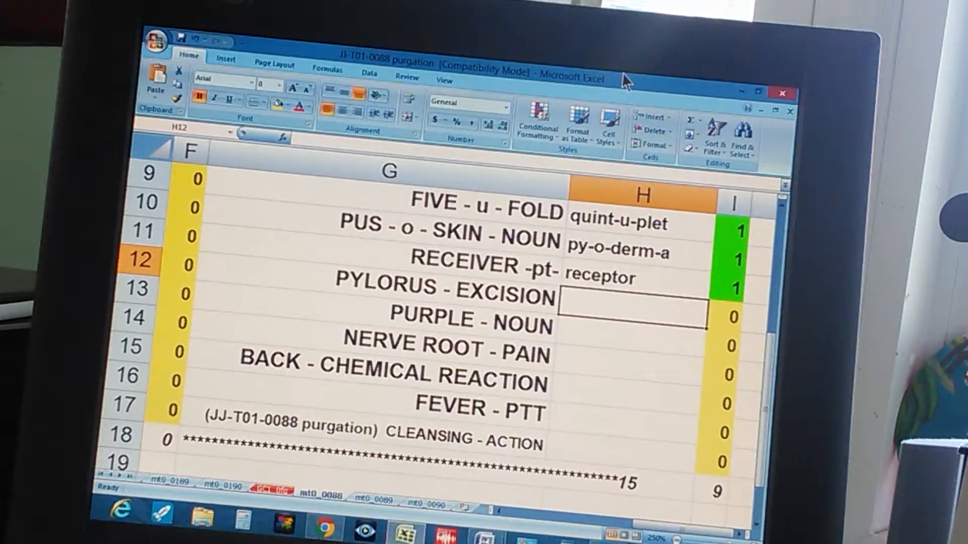
pyautogui.write('pylor-ectomy')
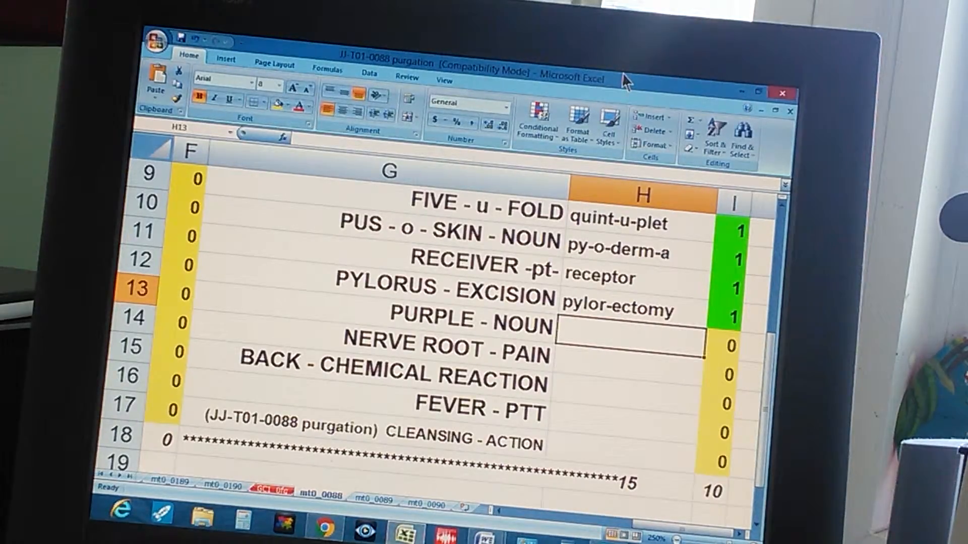
pyautogui.write('purpur-a')
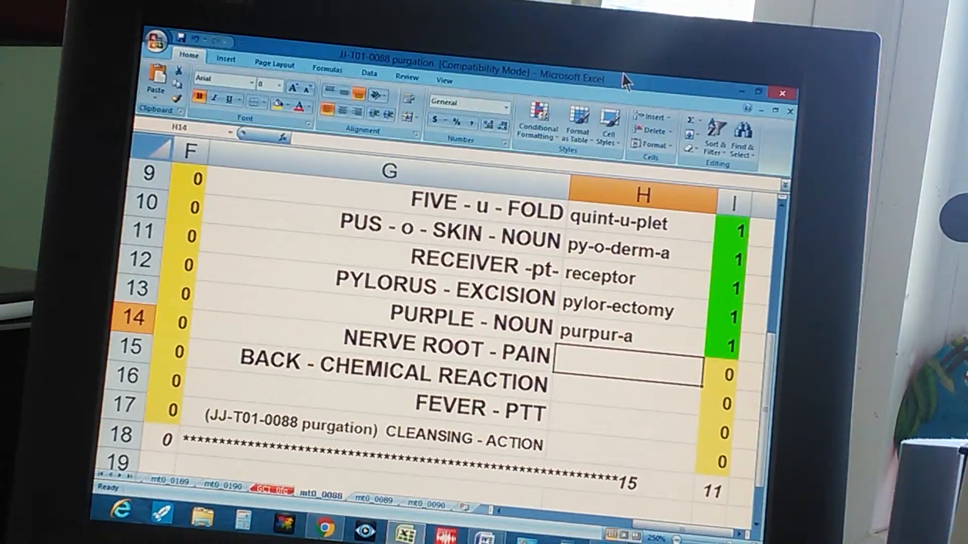
pyautogui.write('radicul-algia')
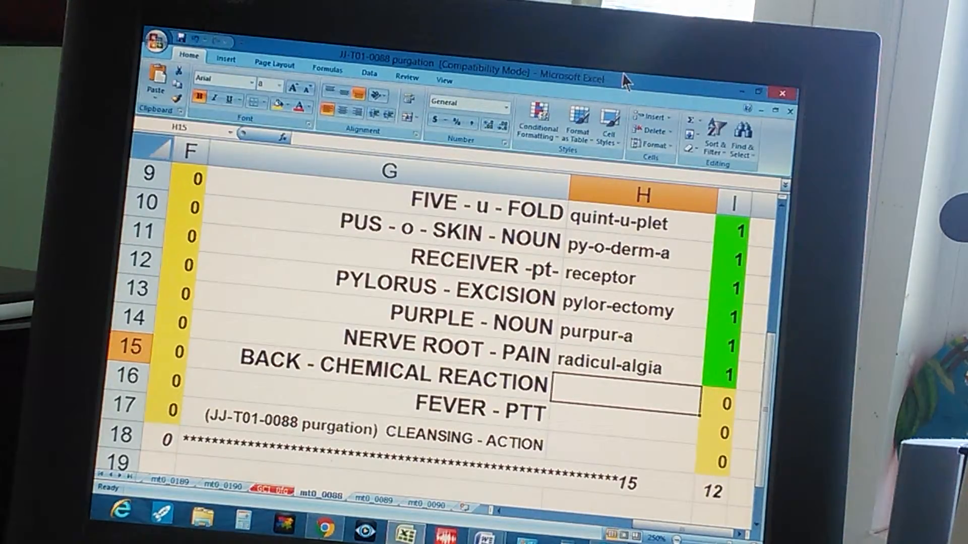
# Answer re-agent and pyret-ic, then begin the cleansing-action answer.
pyautogui.write('re-agent')
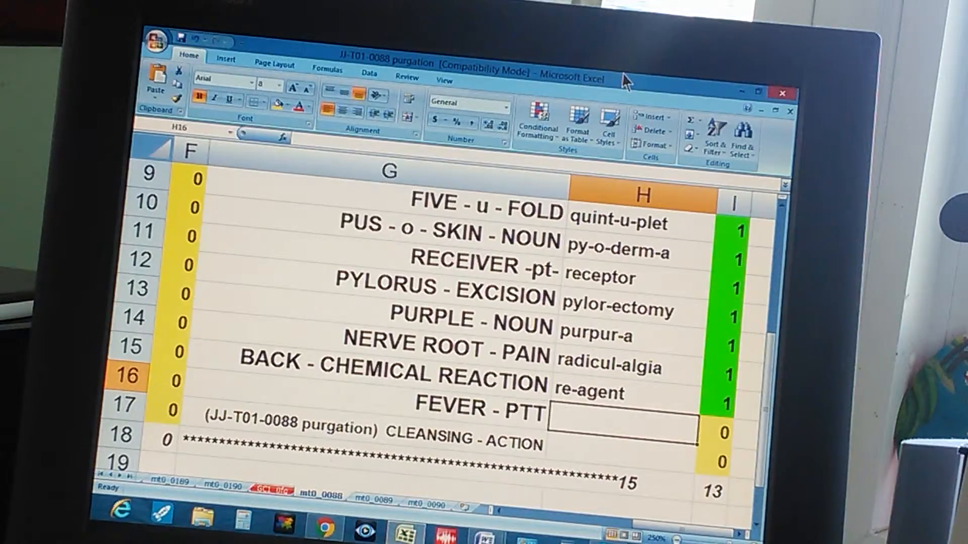
pyautogui.write('pyre')
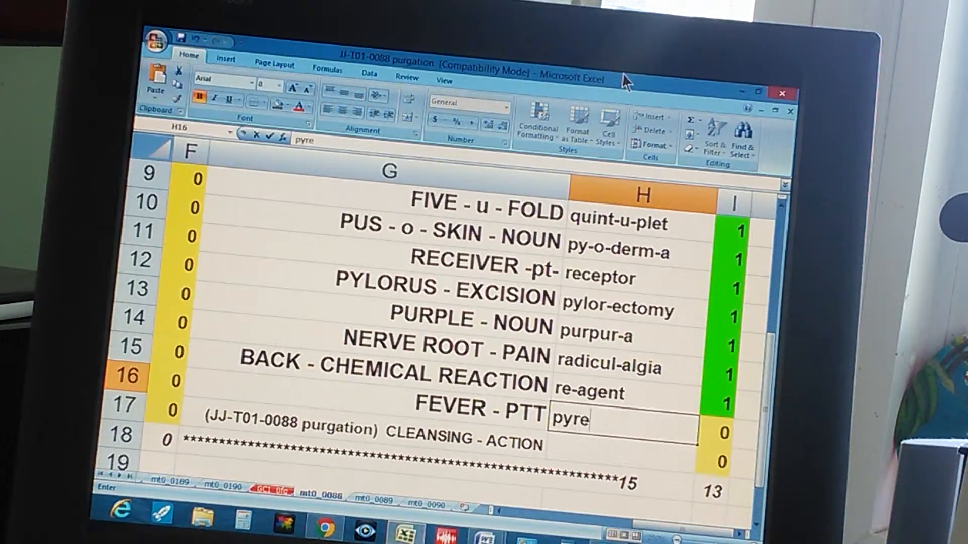
pyautogui.press('enter')
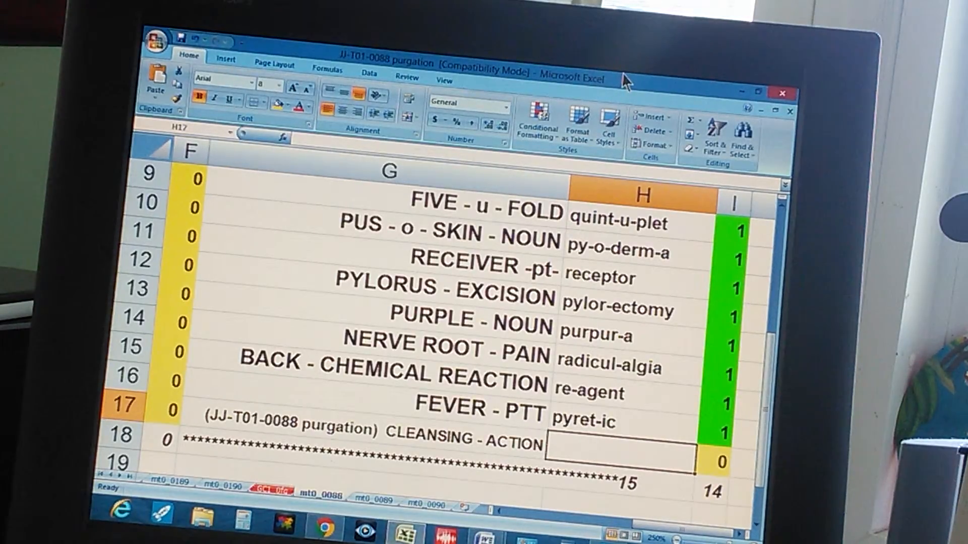
pyautogui.write('pu')
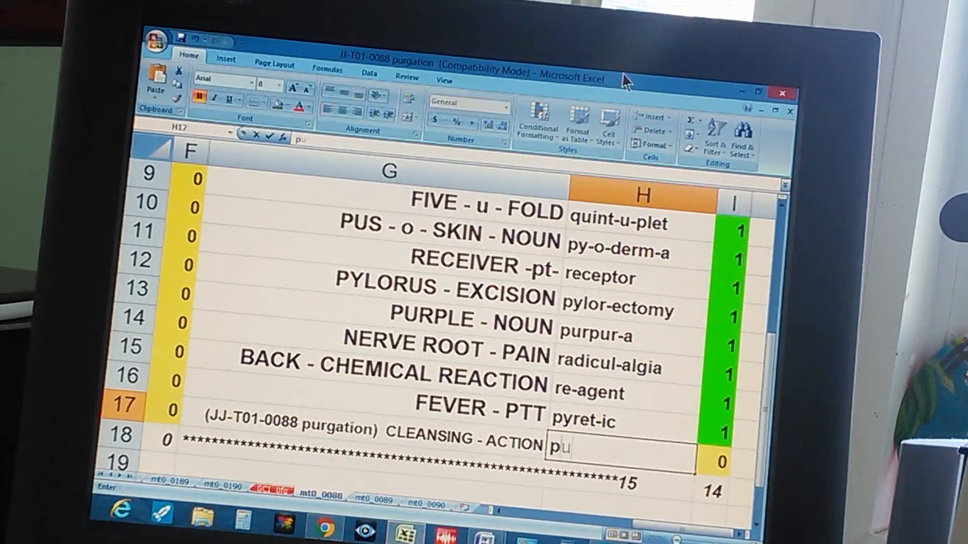